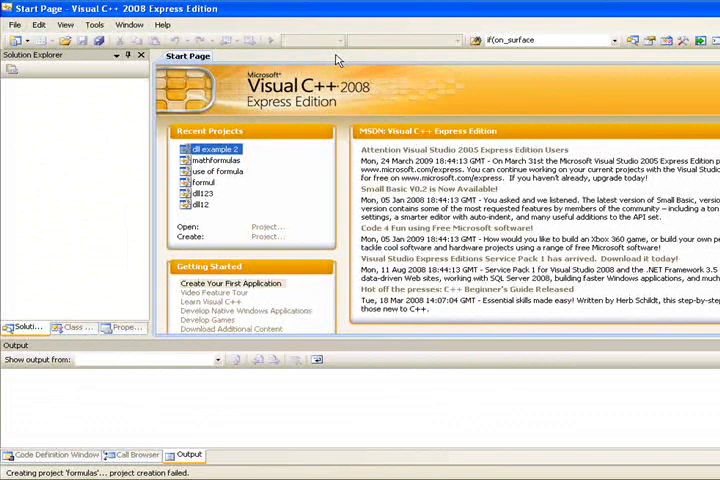
# Bring up the New Project dialog from the File menu's New > Project entry.
pyautogui.click(12, 16)
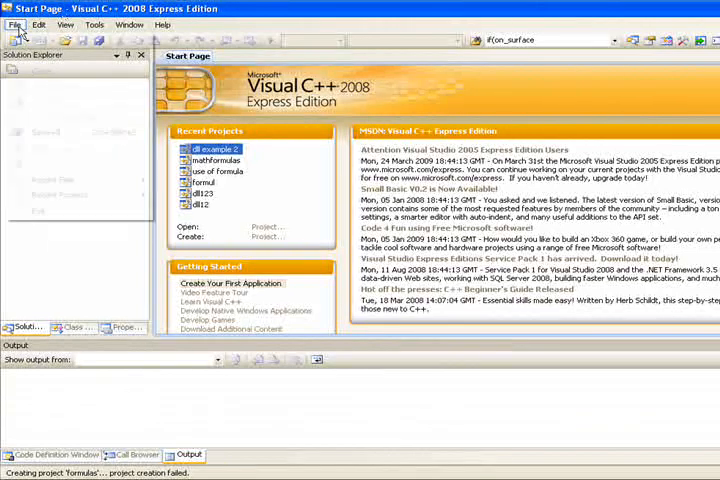
pyautogui.click(130, 24)
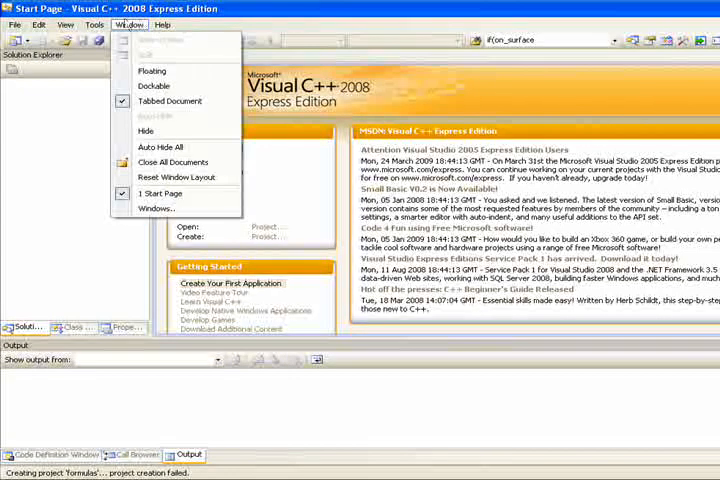
pyautogui.click(14, 24)
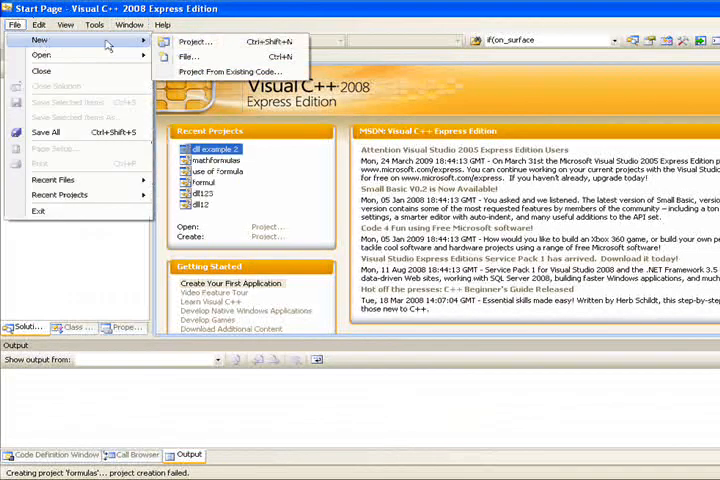
pyautogui.click(198, 40)
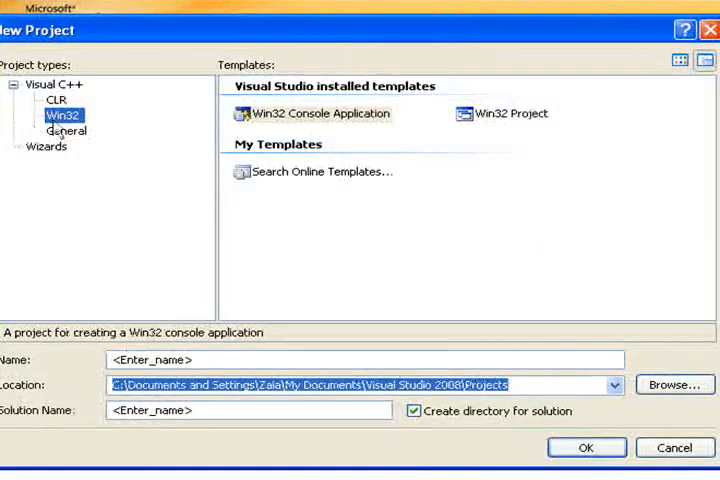
# Name the new Win32 project 'formulas' and confirm to launch the application wizard.
pyautogui.click(320, 112)
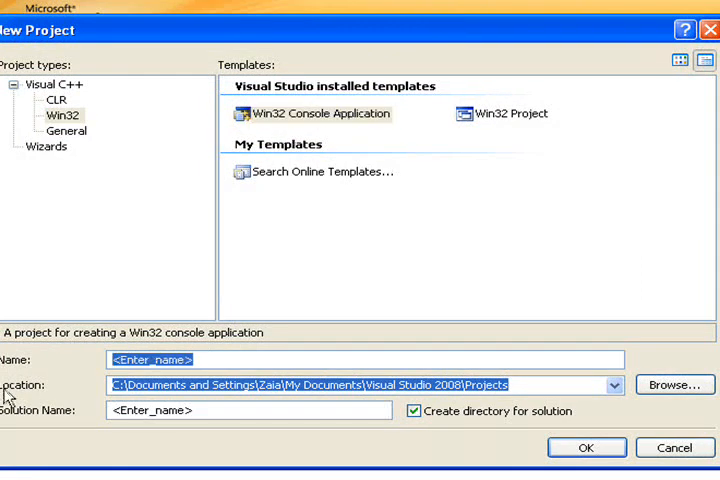
pyautogui.write('formulas')
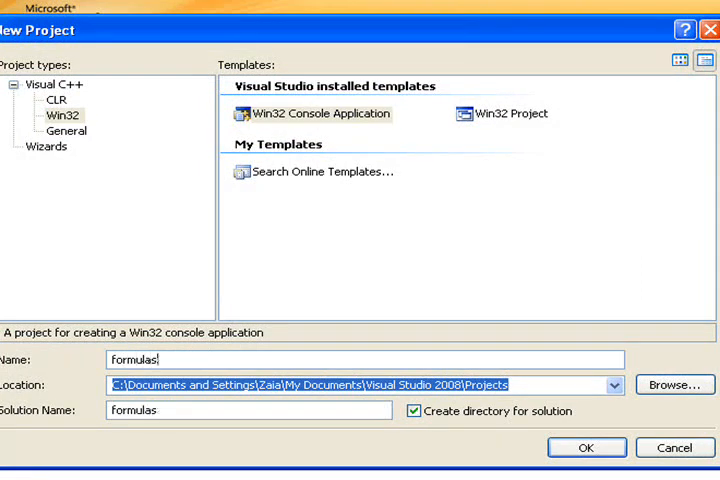
pyautogui.click(588, 448)
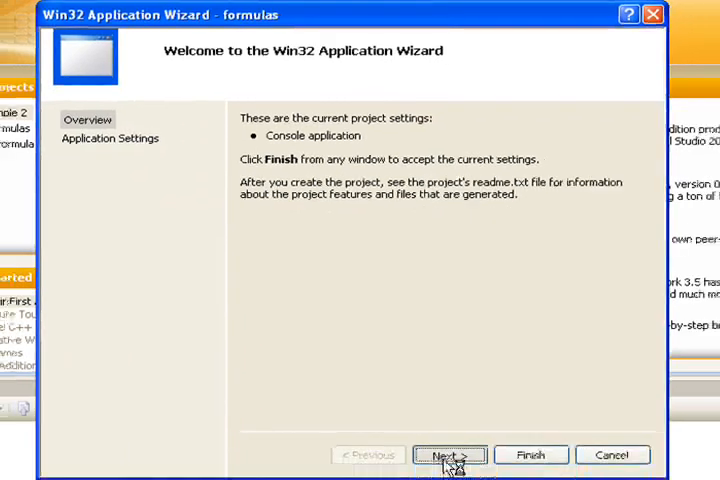
# Choose DLL as the application type and finish the wizard to generate the project.
pyautogui.click(452, 454)
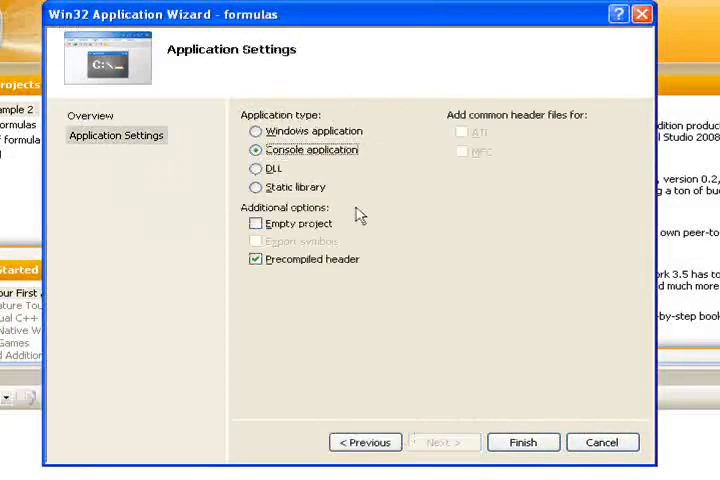
pyautogui.click(256, 168)
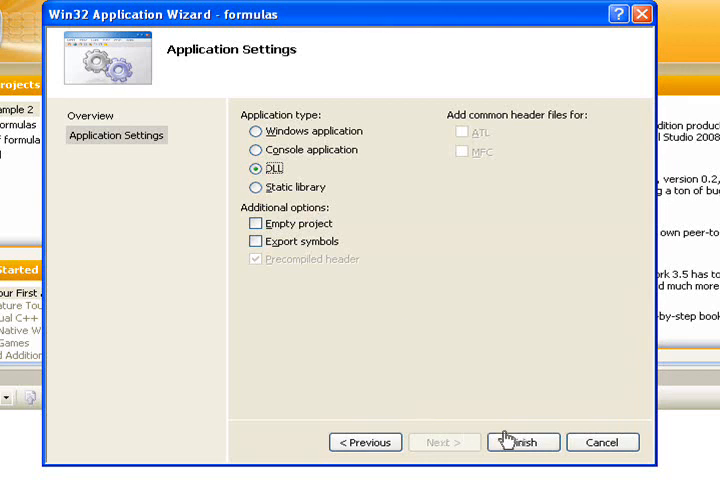
pyautogui.click(524, 442)
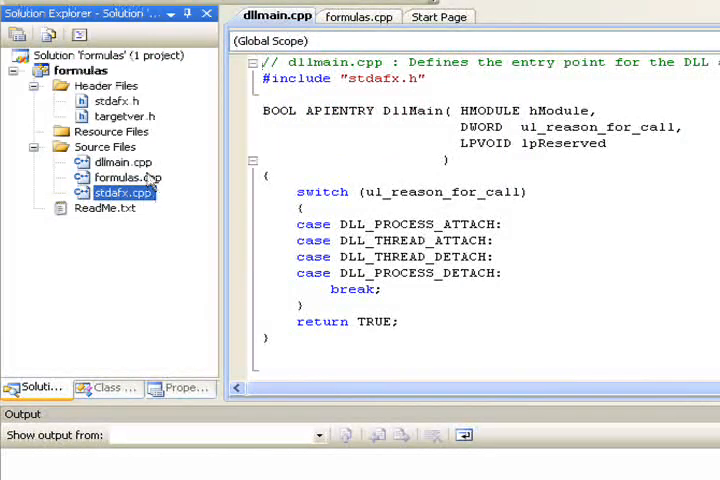
# In formulas.cpp define the macro DLL as extern "C" __declspec(dllexport).
pyautogui.click(358, 16)
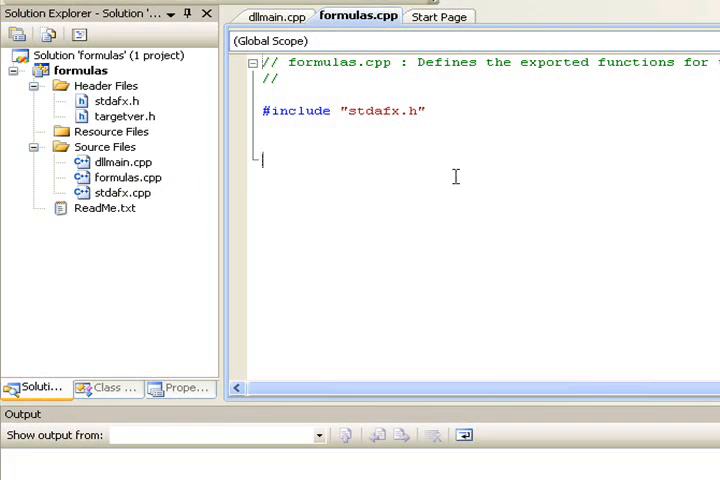
pyautogui.write('#define')
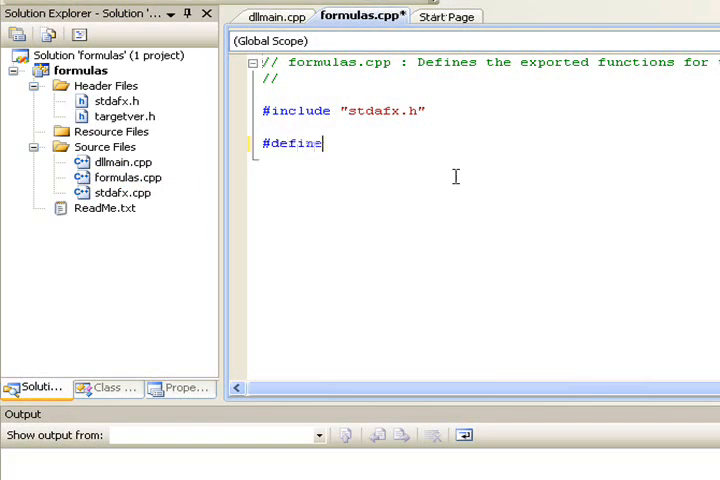
pyautogui.write('DLL')
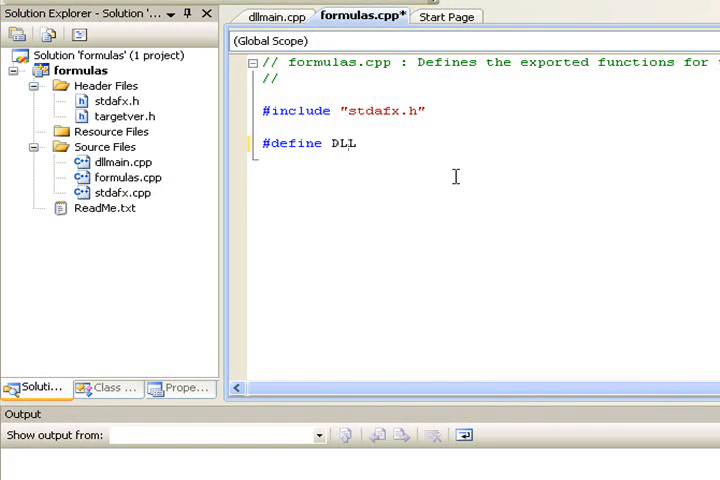
pyautogui.write('extern')
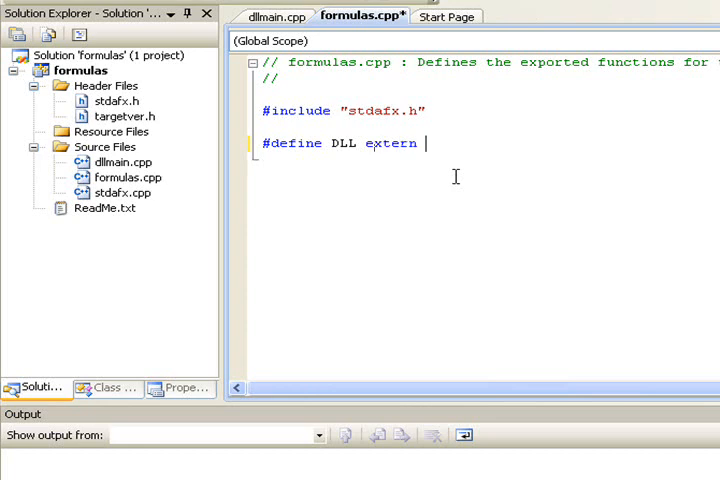
pyautogui.write('"C" __dec')
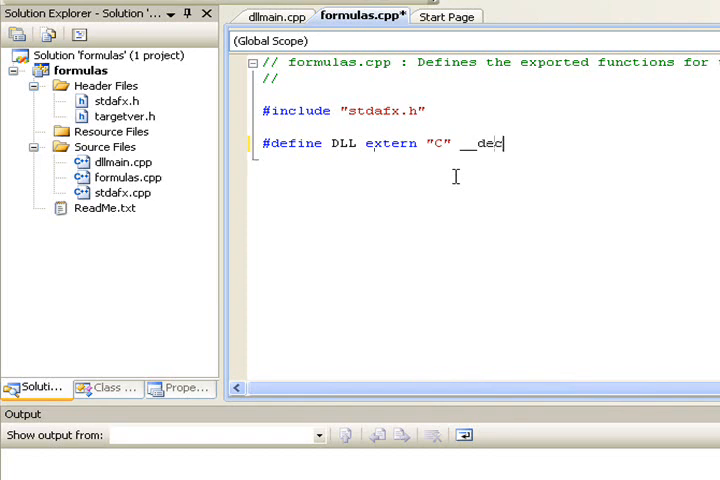
pyautogui.write('lspec (')
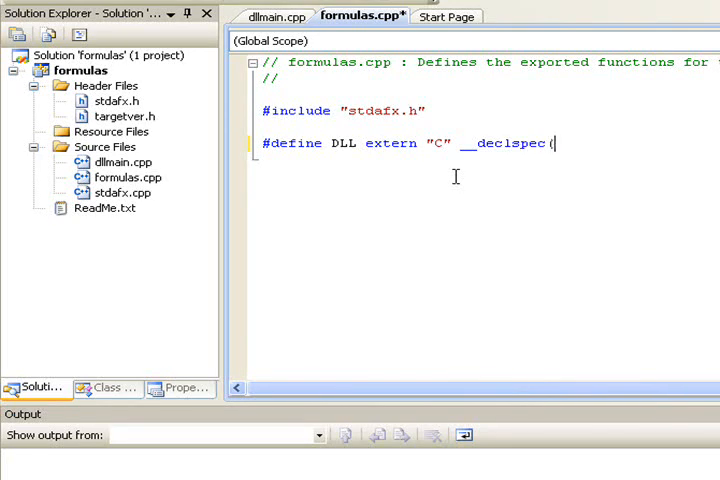
pyautogui.write('dllexport)')
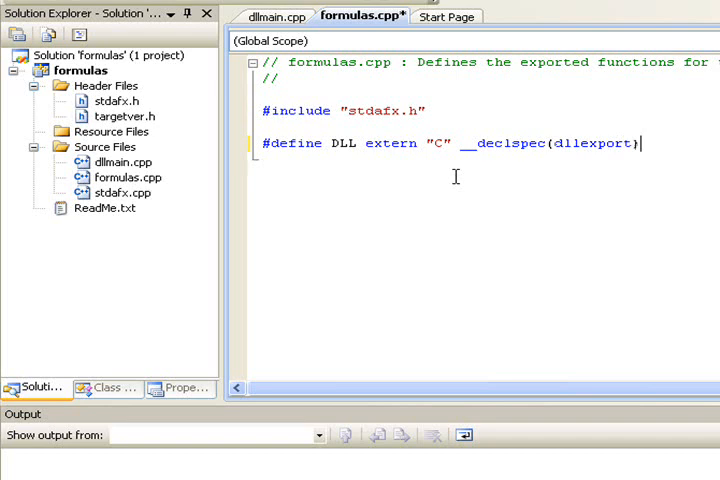
# Begin the exported function DLL DWORD sum(int a, int b).
pyautogui.write('D')
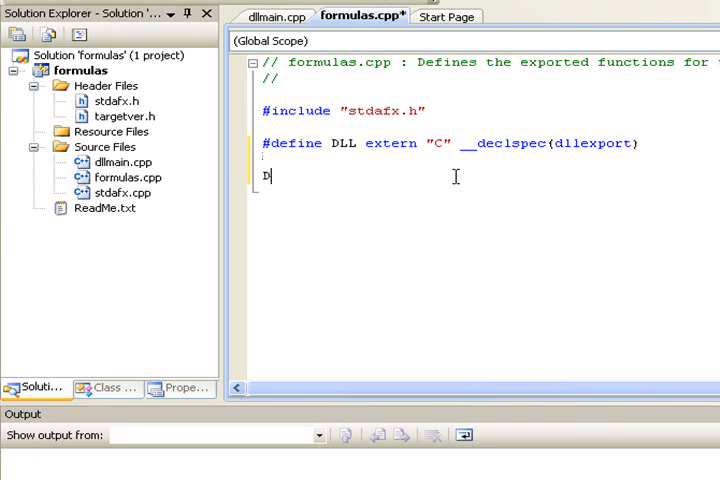
pyautogui.write('LL DWORD')
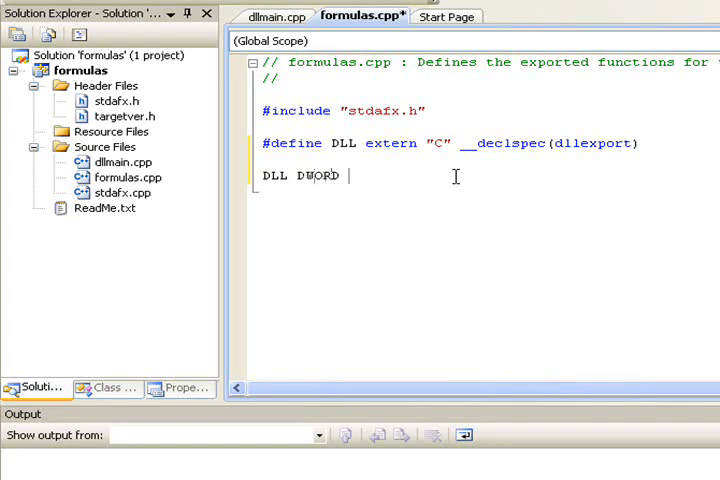
pyautogui.write('sum("')
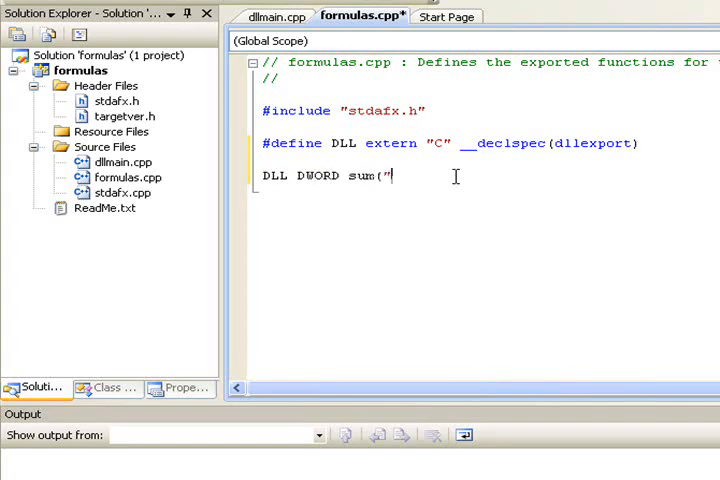
pyautogui.write('int a,int b')
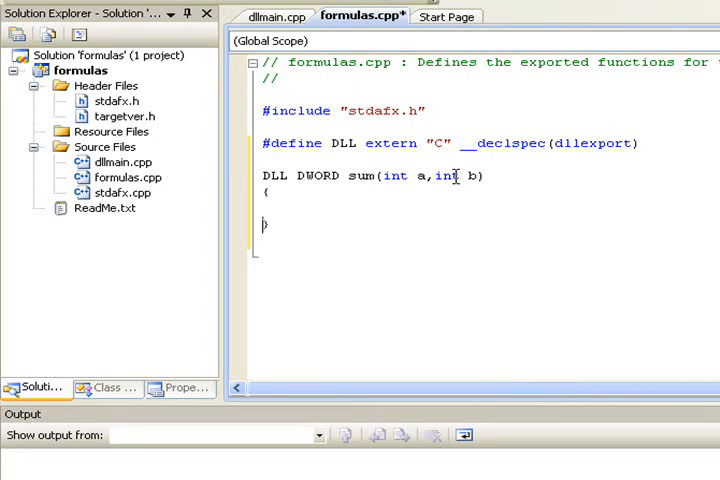
# Make sum return a+b; and add #include "DarkGDK.h" below stdafx.h.
pyautogui.write('return a+b')
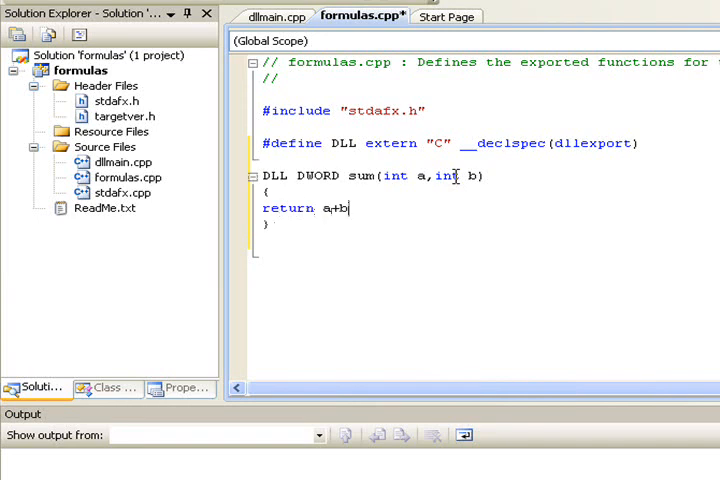
pyautogui.write(';')
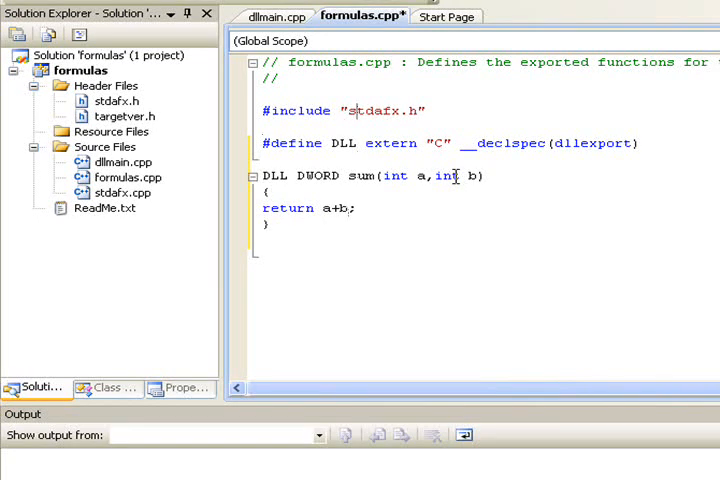
pyautogui.write('#include')
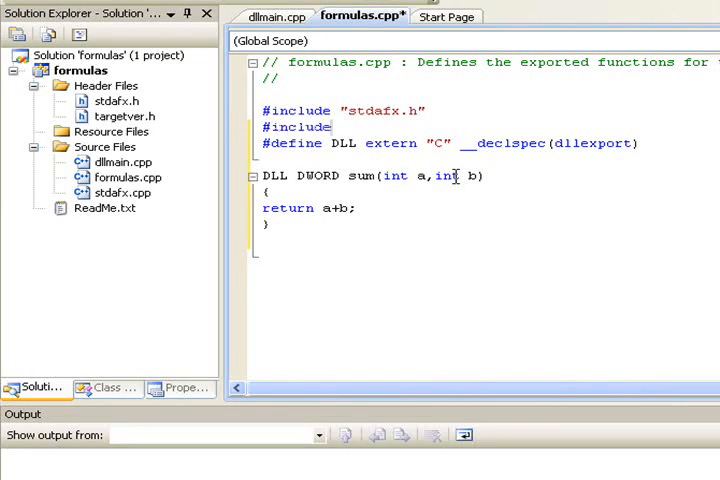
pyautogui.write('"DarkGD"')
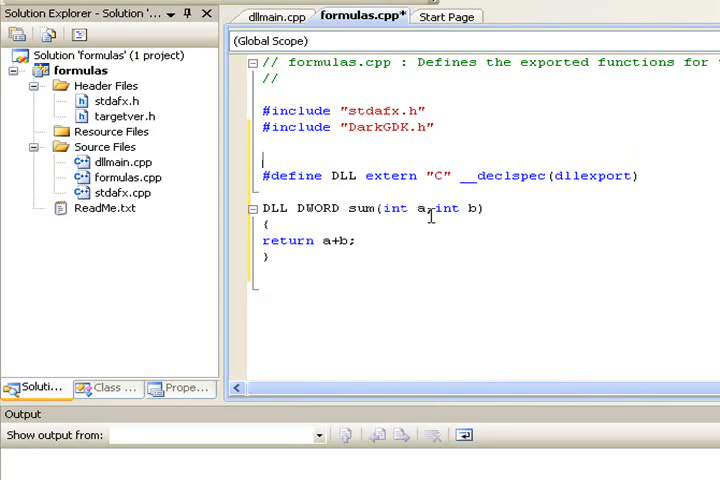
pyautogui.moveTo(308, 208)
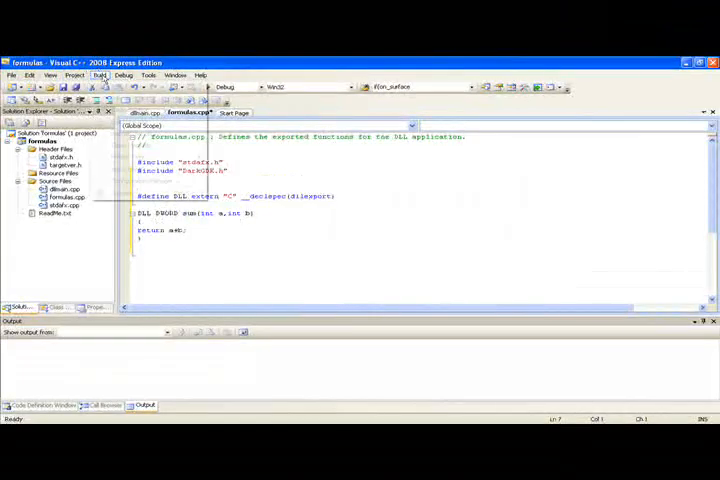
# Browse to formulas\Debug, cut formulas.dll for moving, then cancel the Open File dialog.
pyautogui.click(100, 76)
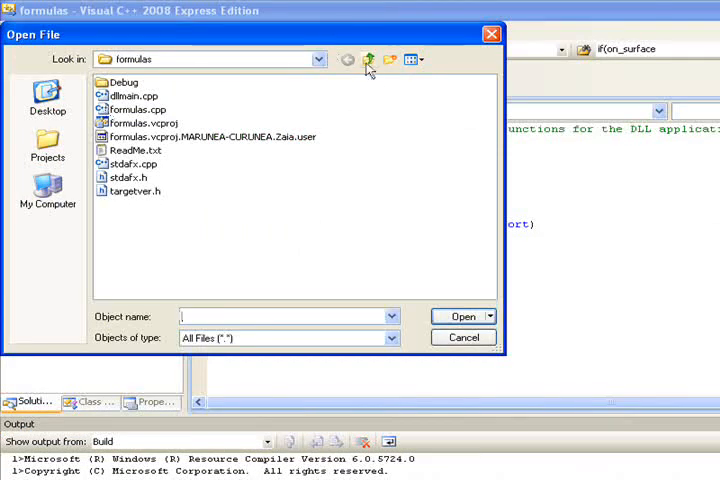
pyautogui.click(364, 58)
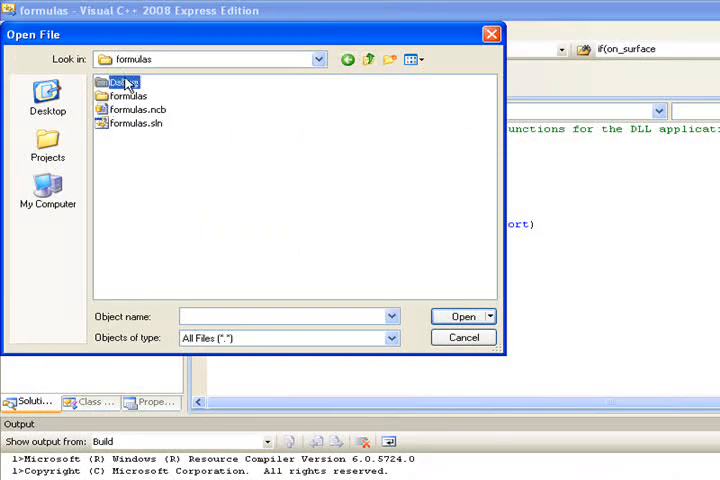
pyautogui.doubleClick(122, 80)
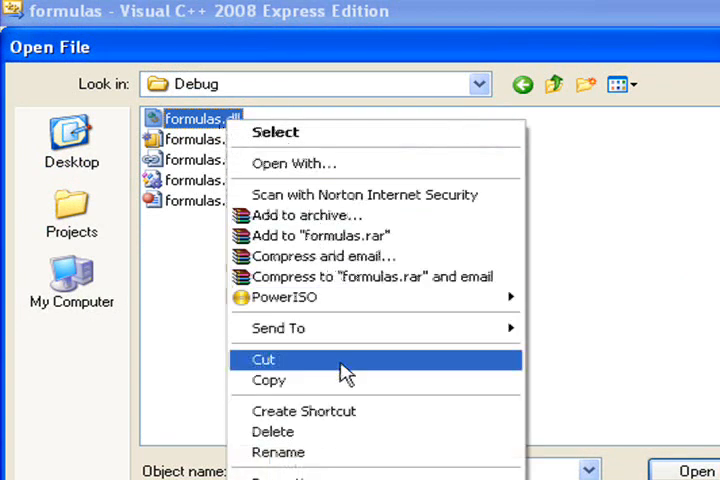
pyautogui.click(264, 360)
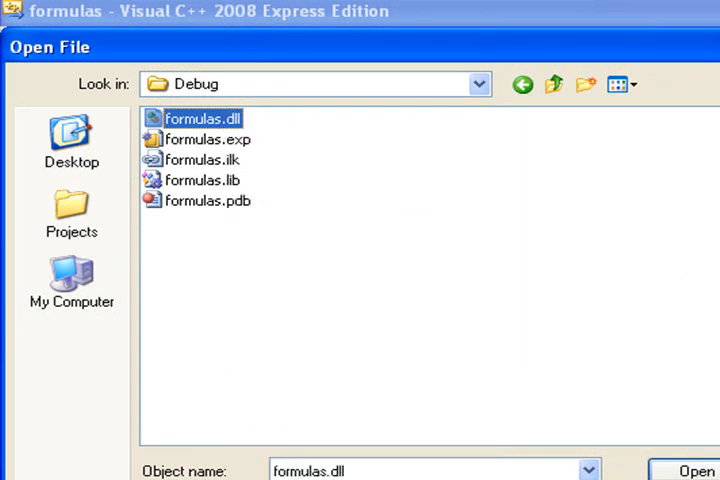
pyautogui.click(696, 472)
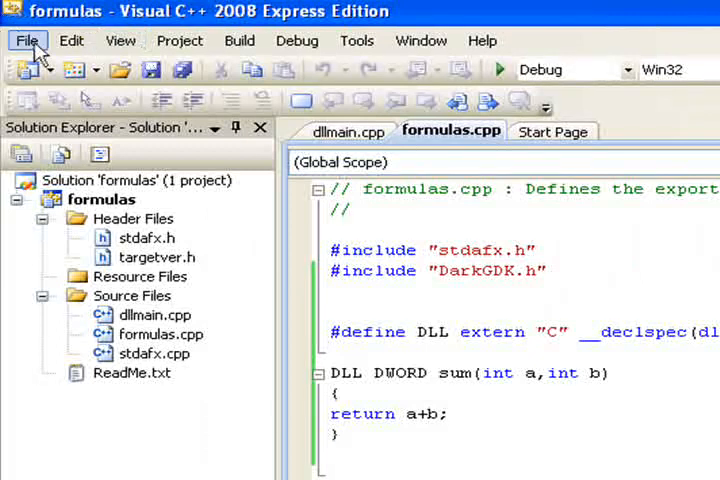
# Create a Wizards > Dark GDK - Game project named 'dll example sum'.
pyautogui.click(28, 40)
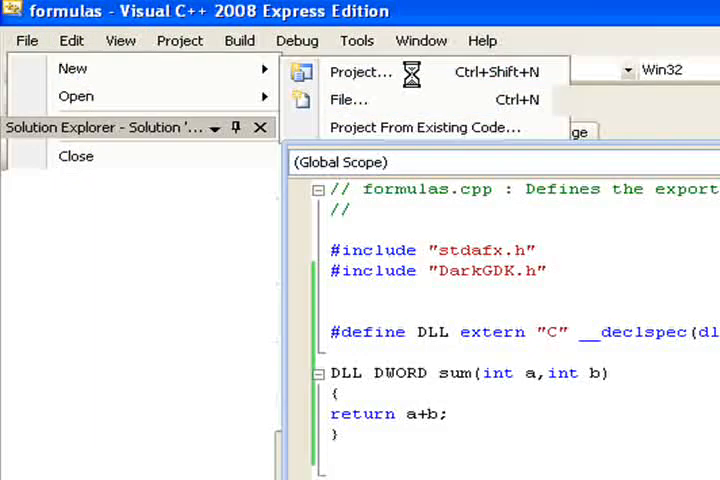
pyautogui.click(360, 72)
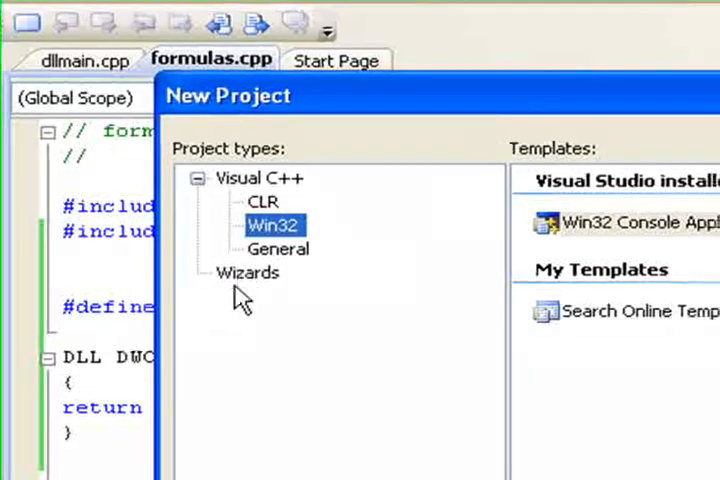
pyautogui.click(246, 272)
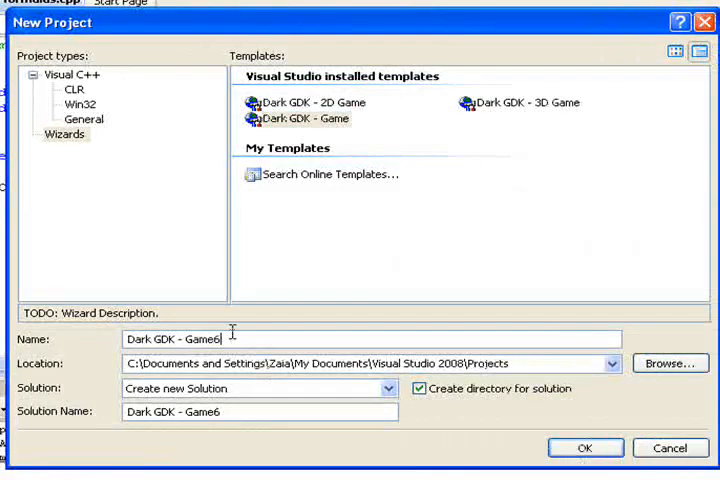
pyautogui.write('dll example')
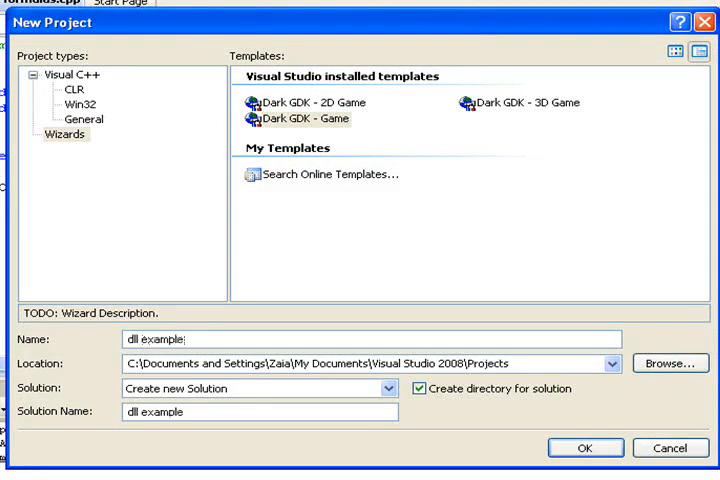
pyautogui.write('s')
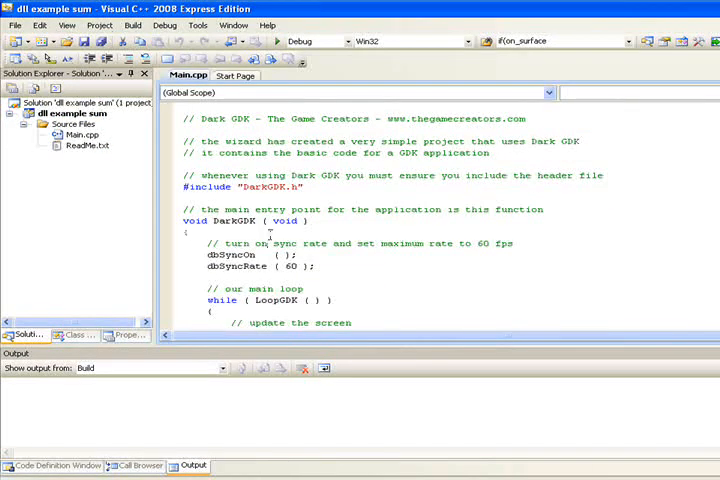
# At the start of DarkGDK() in Main.cpp add dbLoadDLL("formulas.dll",1);.
pyautogui.write('dbLoadDLL')
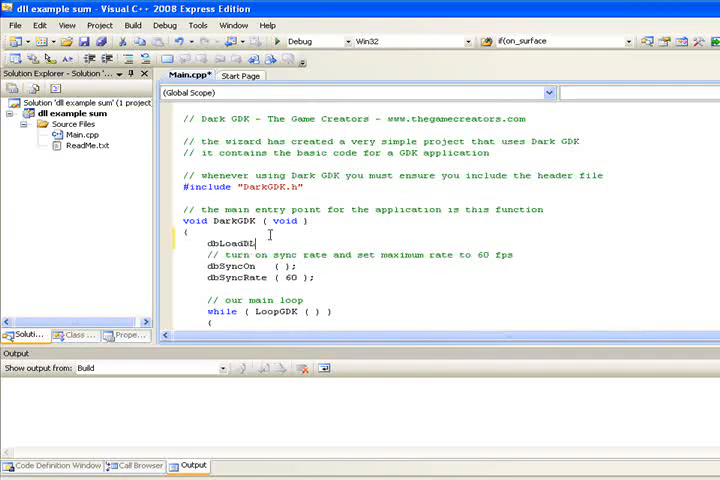
pyautogui.write('(;')
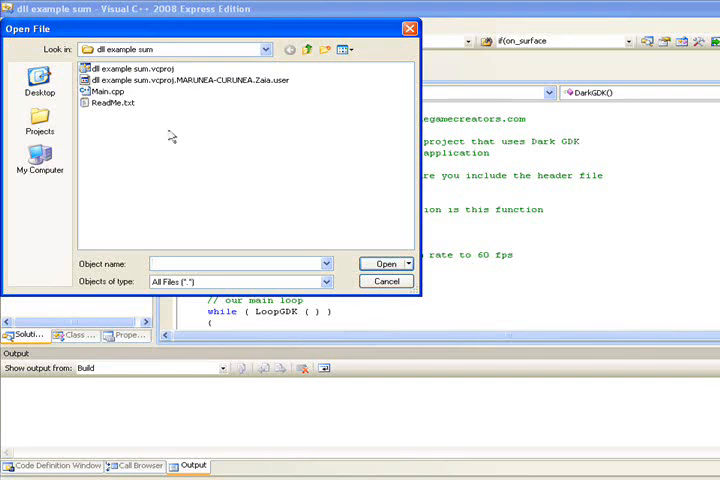
pyautogui.click(120, 114)
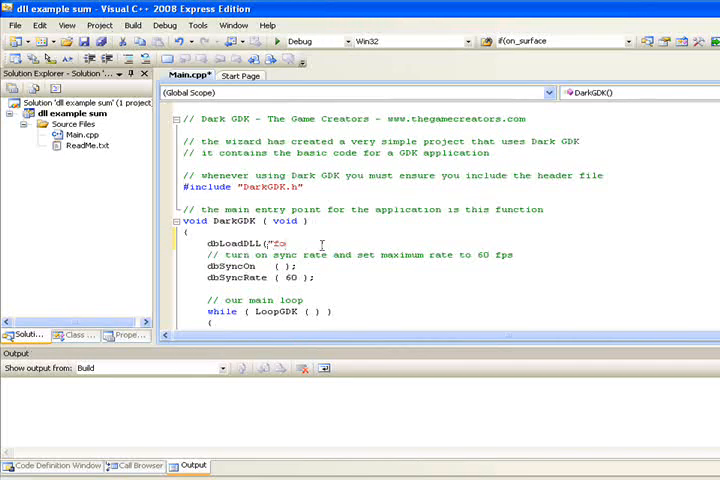
pyautogui.write('formulas.dll"')
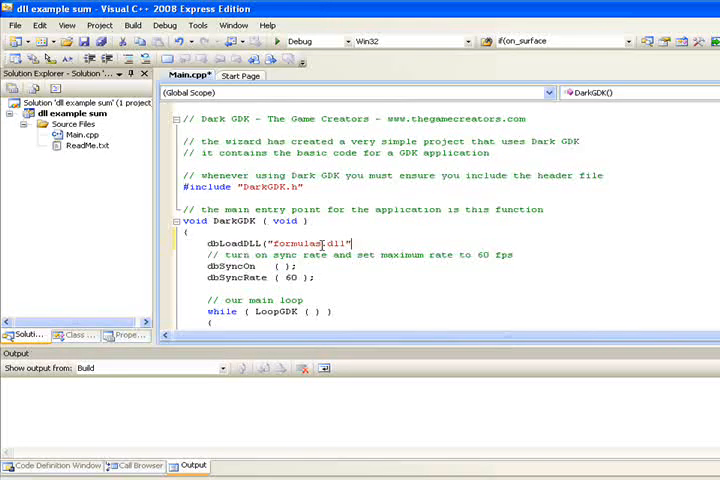
pyautogui.write(',1);')
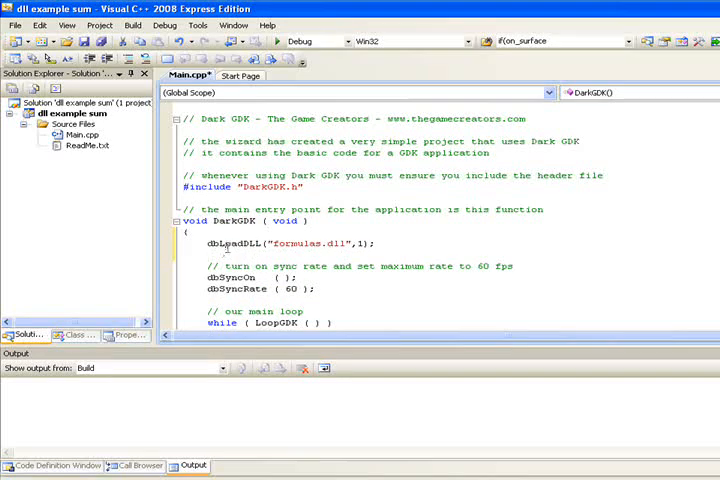
pyautogui.rightClick(230, 244)
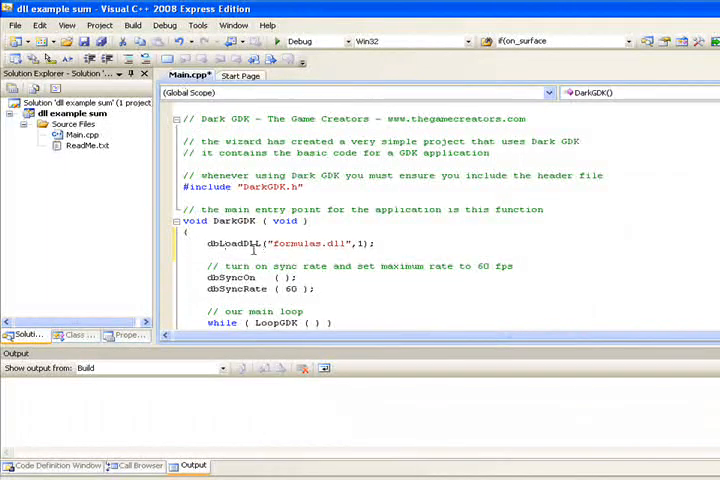
# Declare DWORD result1 and set result1=dbCallDLL(1,"sum",12,13).
pyautogui.write('DWORD')
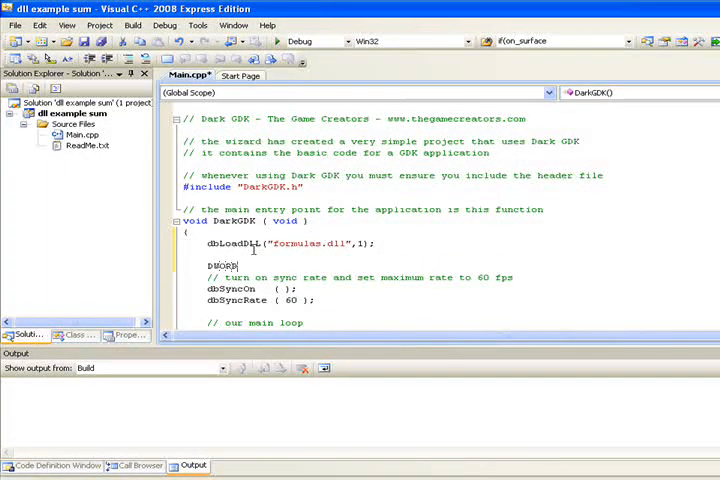
pyautogui.write('result1;')
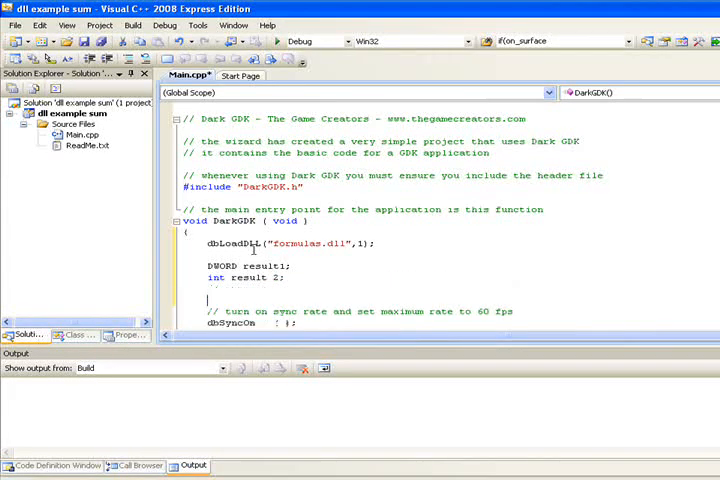
pyautogui.write('resu')
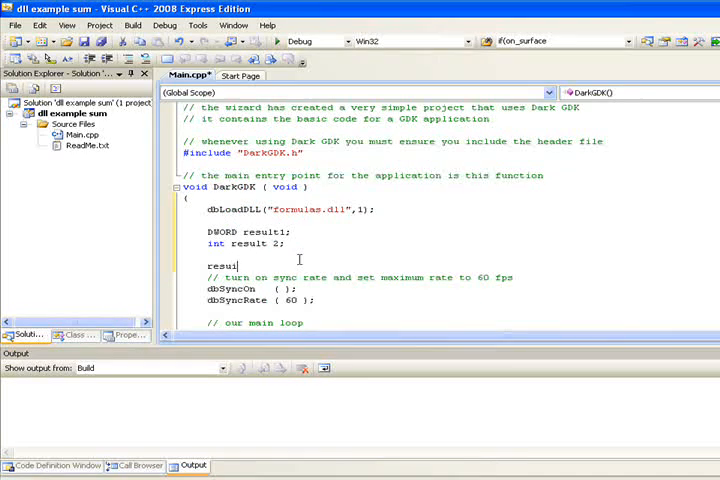
pyautogui.write('lt1=dbC')
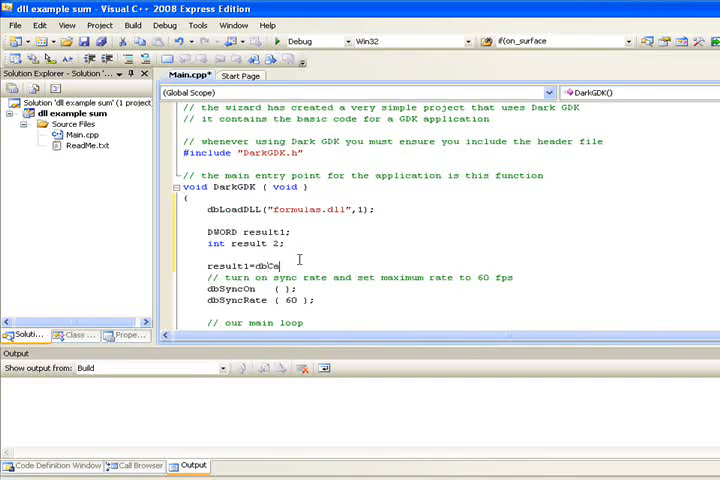
pyautogui.write('allDLL(')
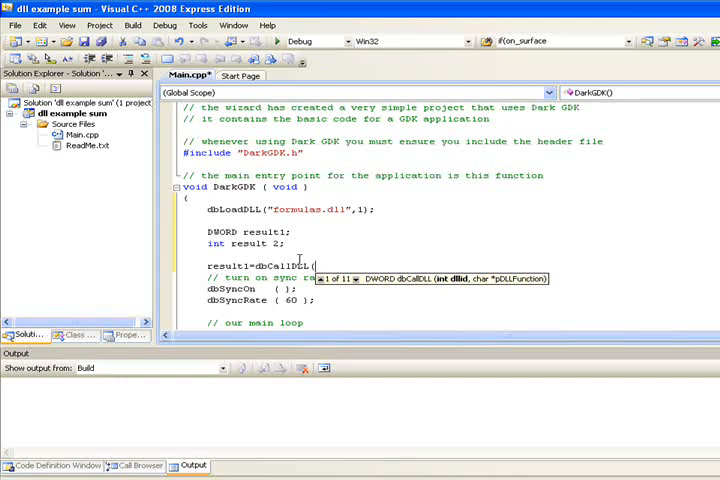
pyautogui.write('1,')
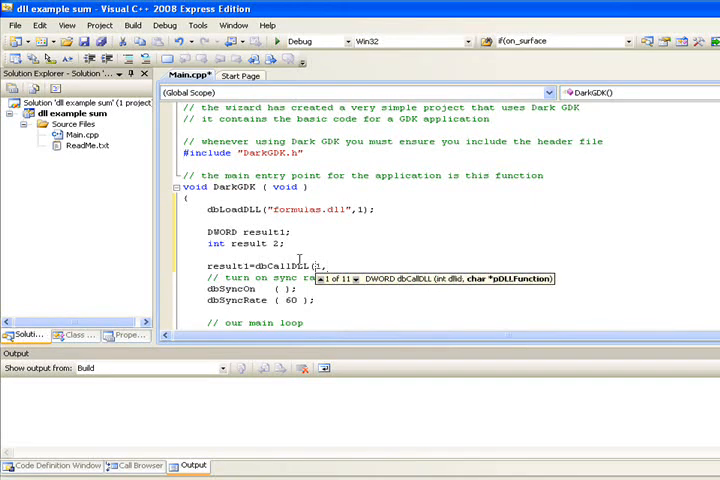
pyautogui.write('"sum"')
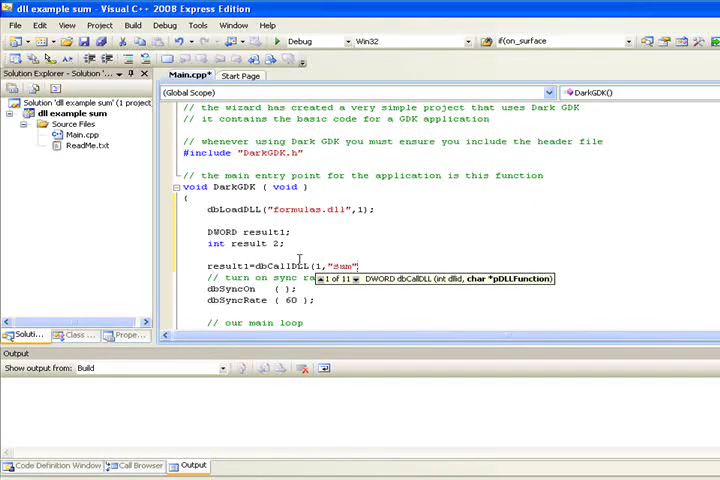
pyautogui.write(',12,13);')
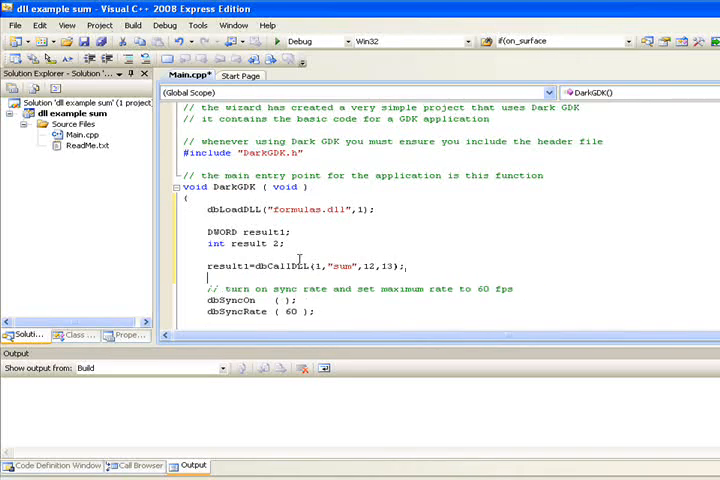
# Convert to int result2, show it with dbText(320,240,dbStr(result2)), and build with F7.
pyautogui.write('result2;')
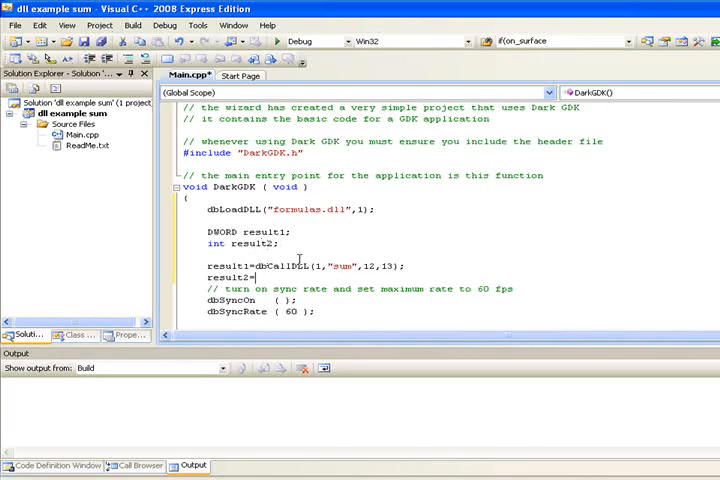
pyautogui.write('int(result1);')
pyautogui.write('d')
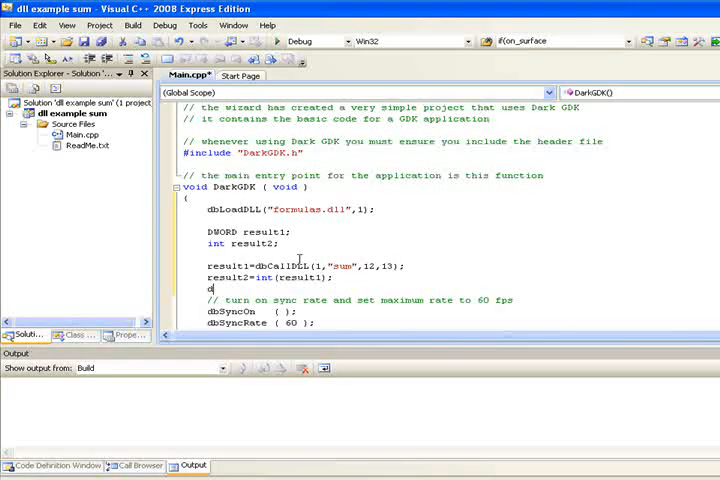
pyautogui.write('bText(320,240,dbStr(result2));')
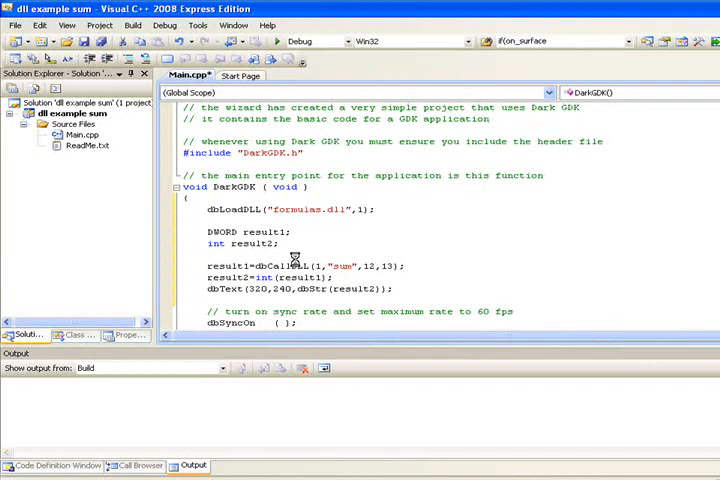
pyautogui.press('F7')
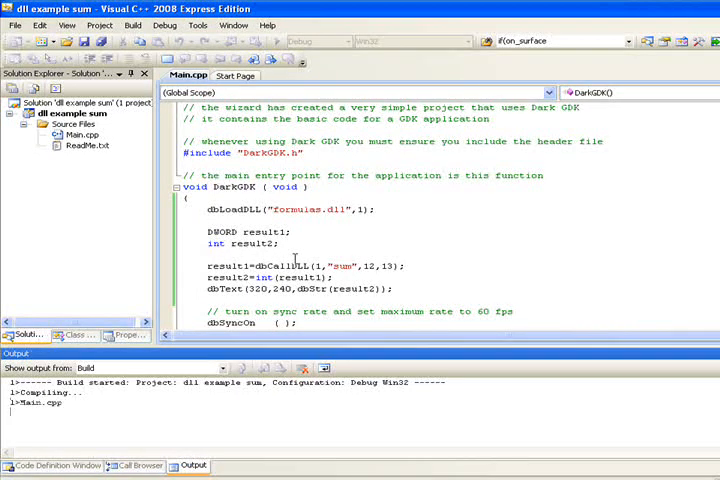